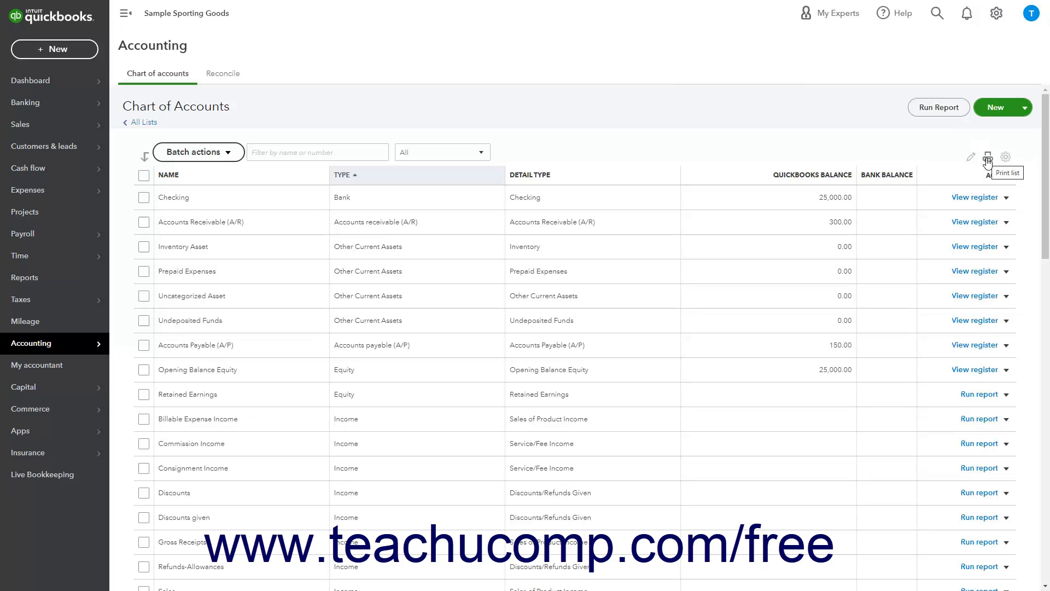
Step: Pass through the Payroll Employees list and land on the Reports page
click(987, 157)
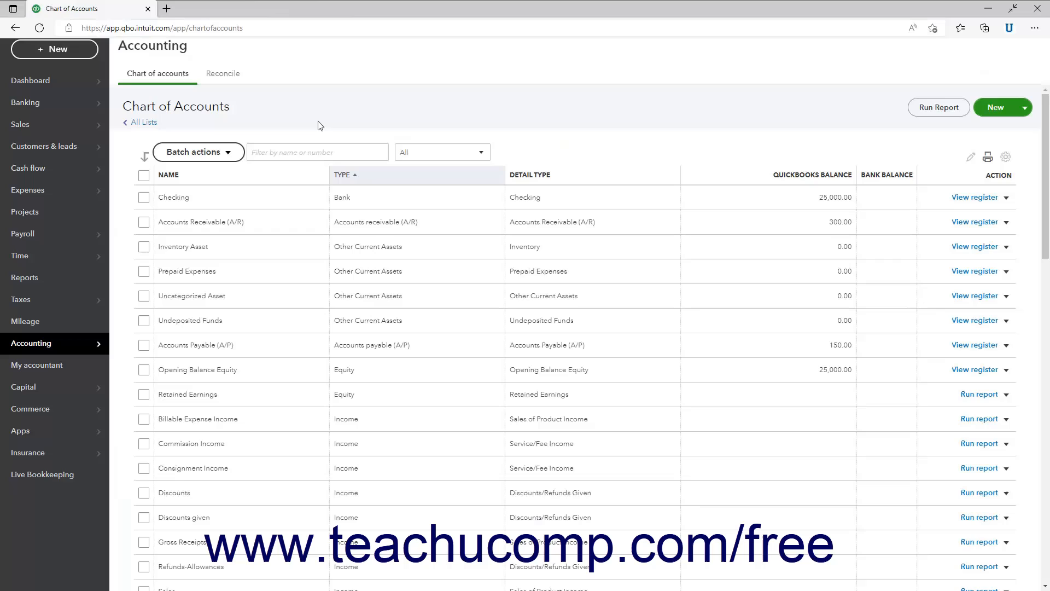
mouse_move(366, 121)
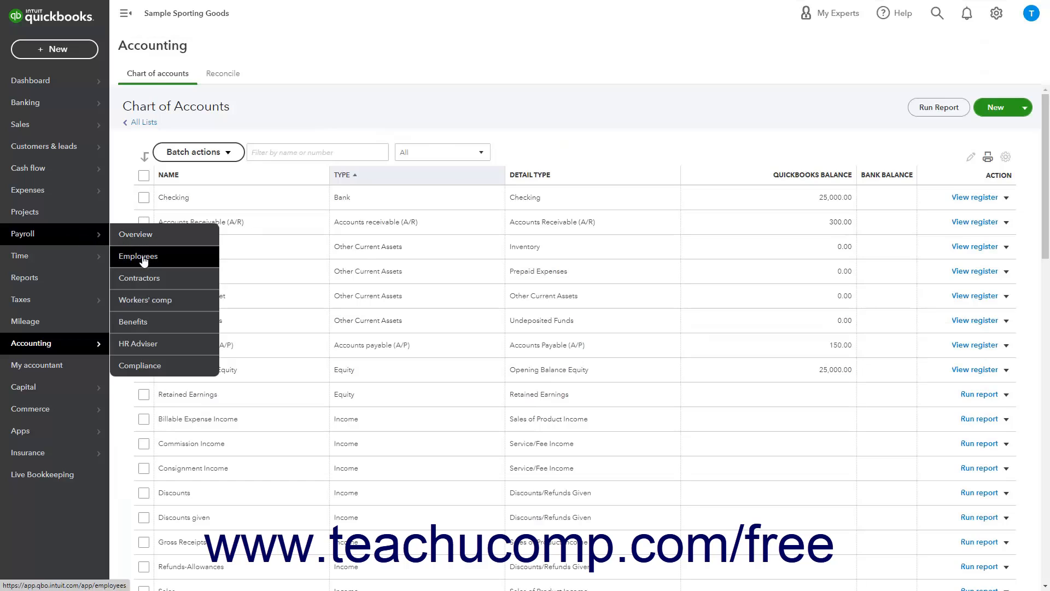
click(138, 256)
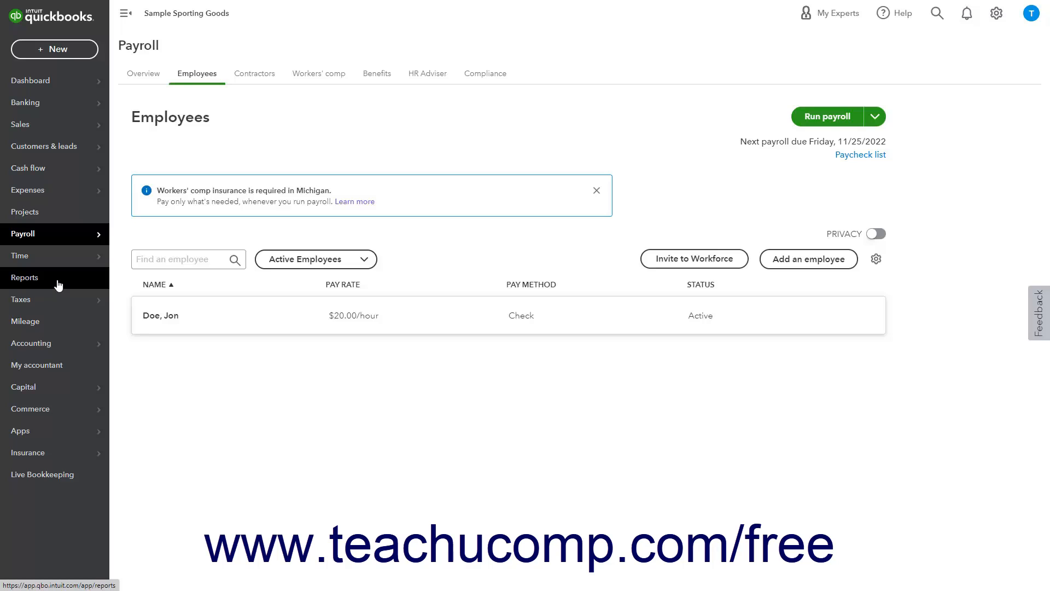
click(25, 276)
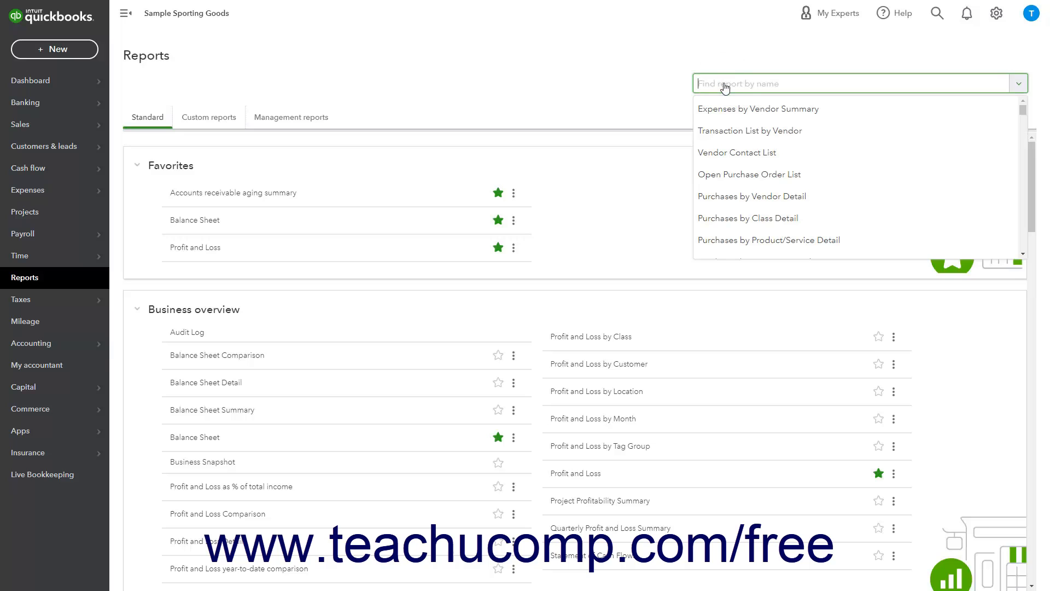
Step: Search reports for 'Employee' and open the Employee Directory report
text(E)
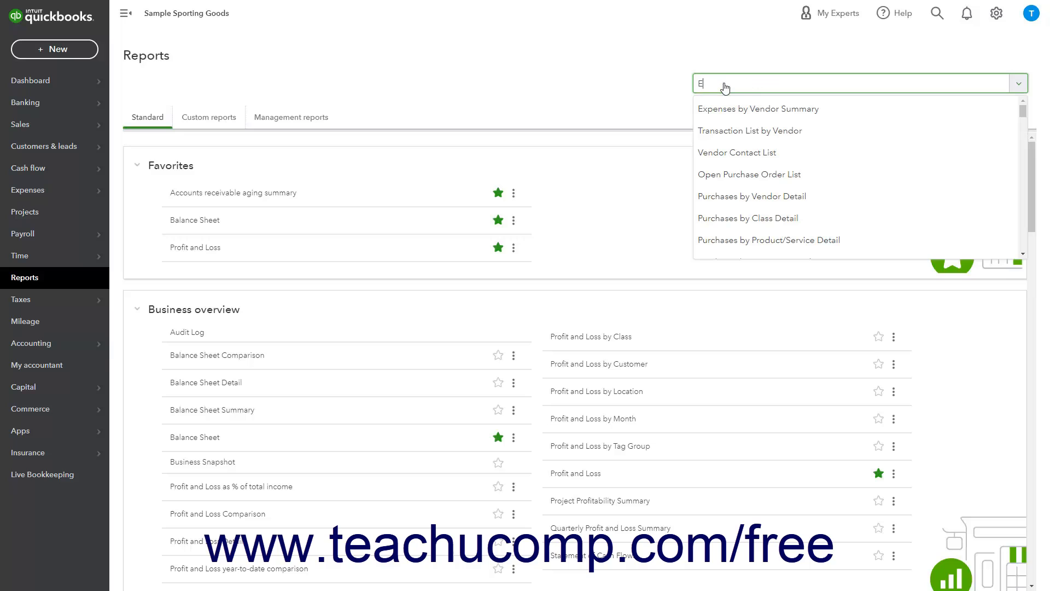
text(mployee)
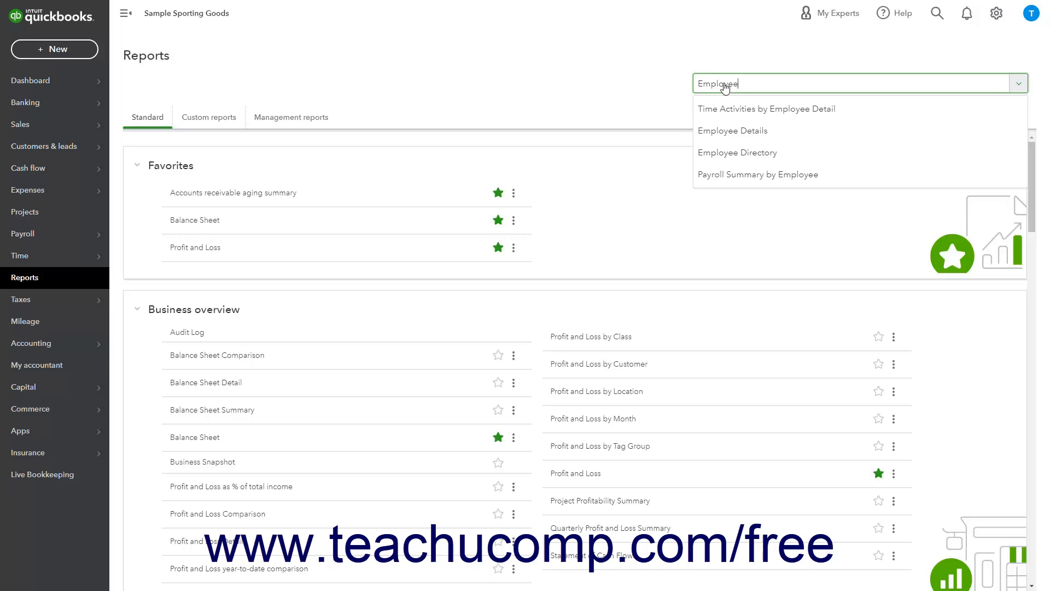
mouse_move(737, 152)
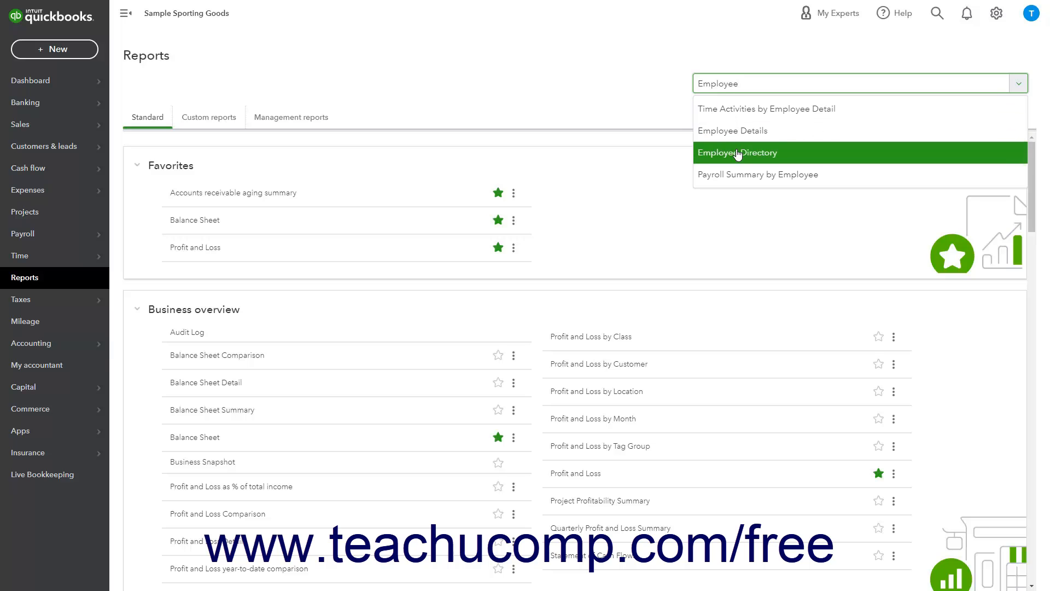
click(736, 153)
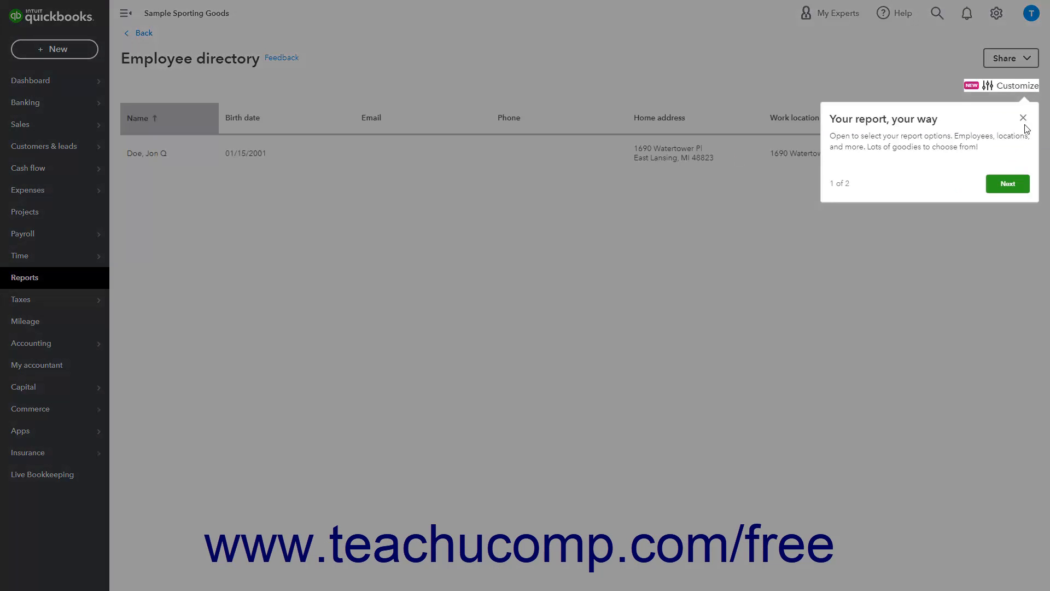
Step: Dismiss the customization tip and open the report's print/PDF preview via Share
click(1023, 118)
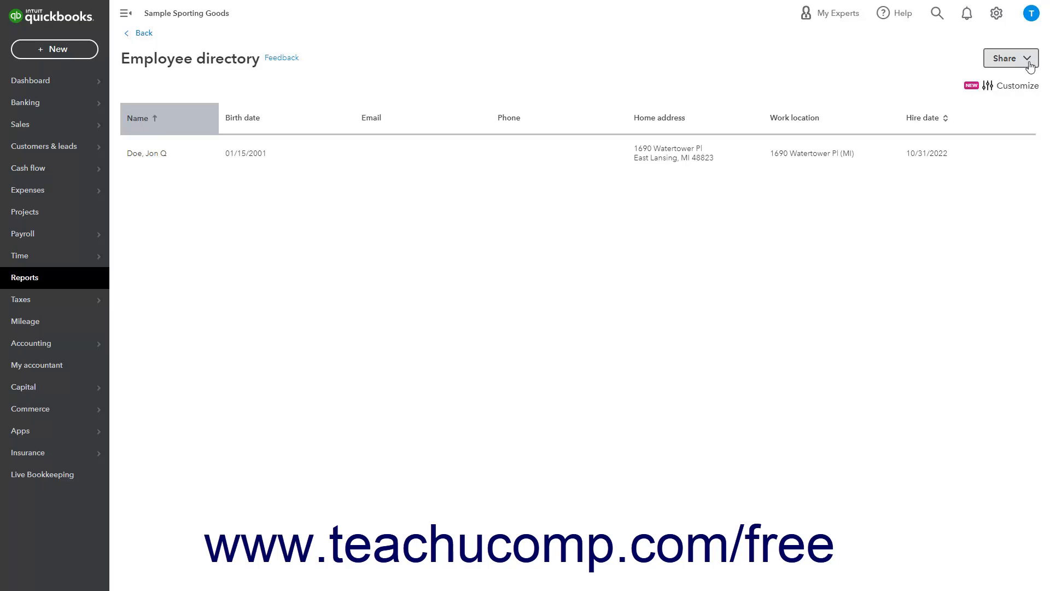
click(1010, 58)
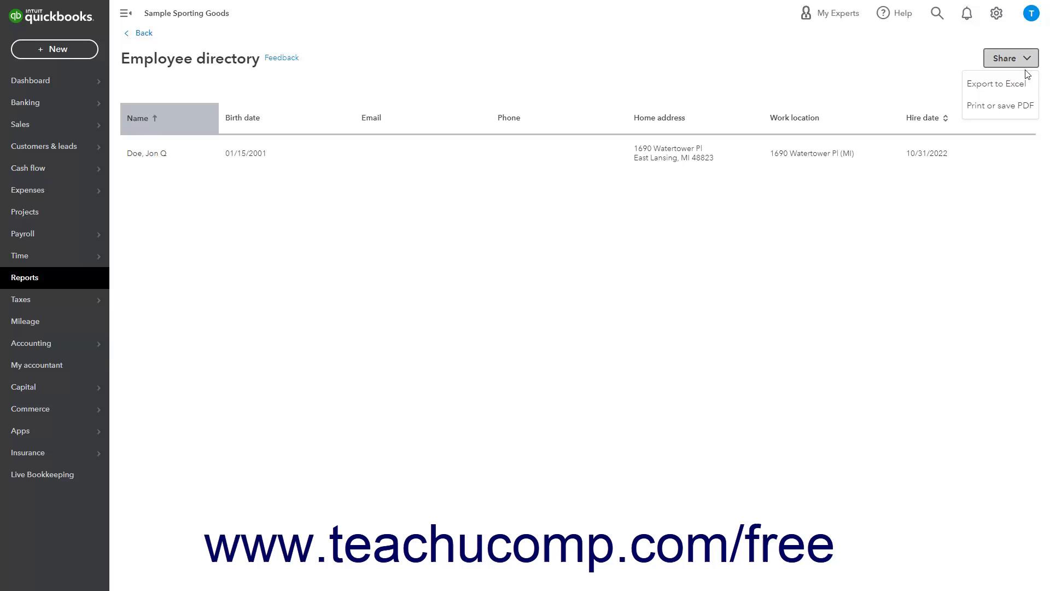
mouse_move(1001, 107)
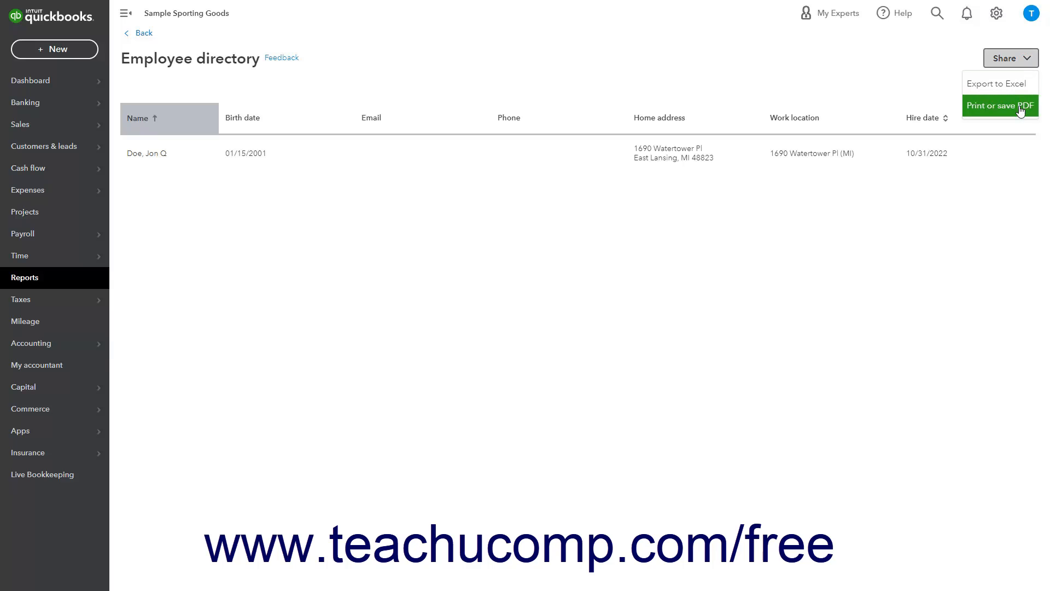
click(1000, 106)
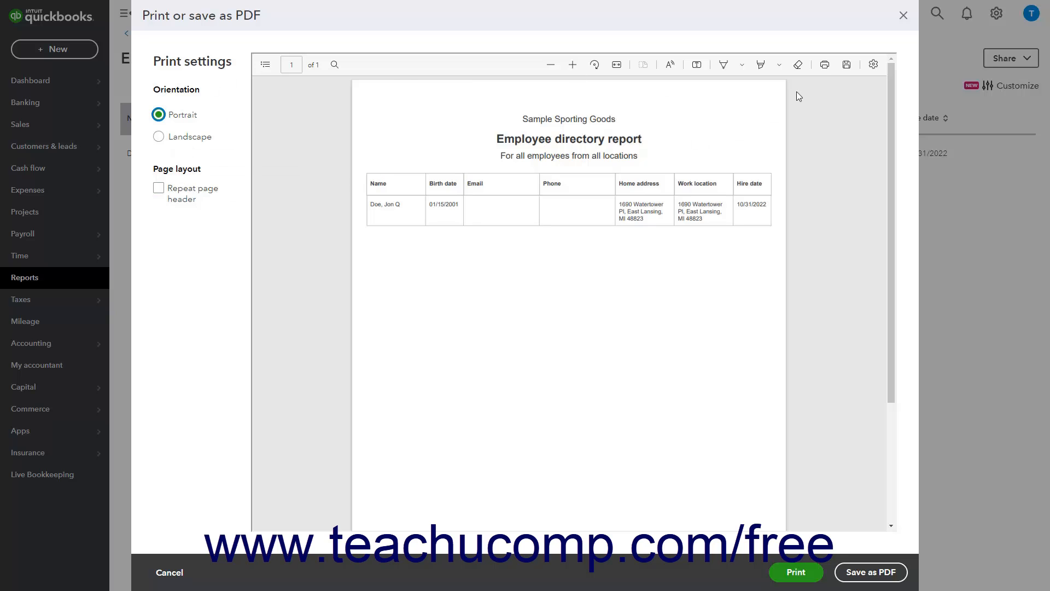
mouse_move(825, 65)
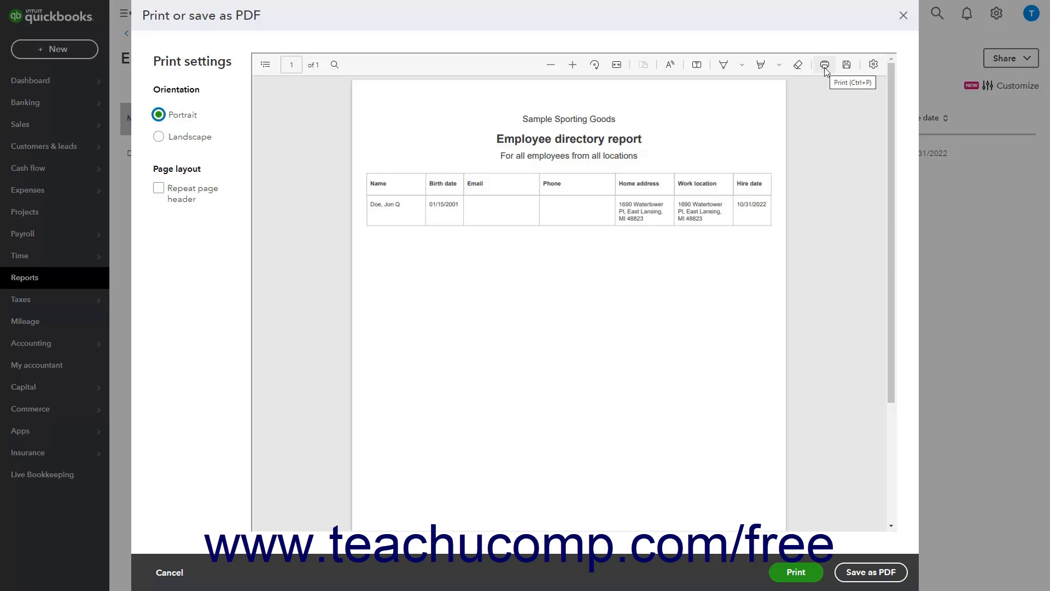
Step: Send the Employee directory preview to the browser's print dialog
click(825, 64)
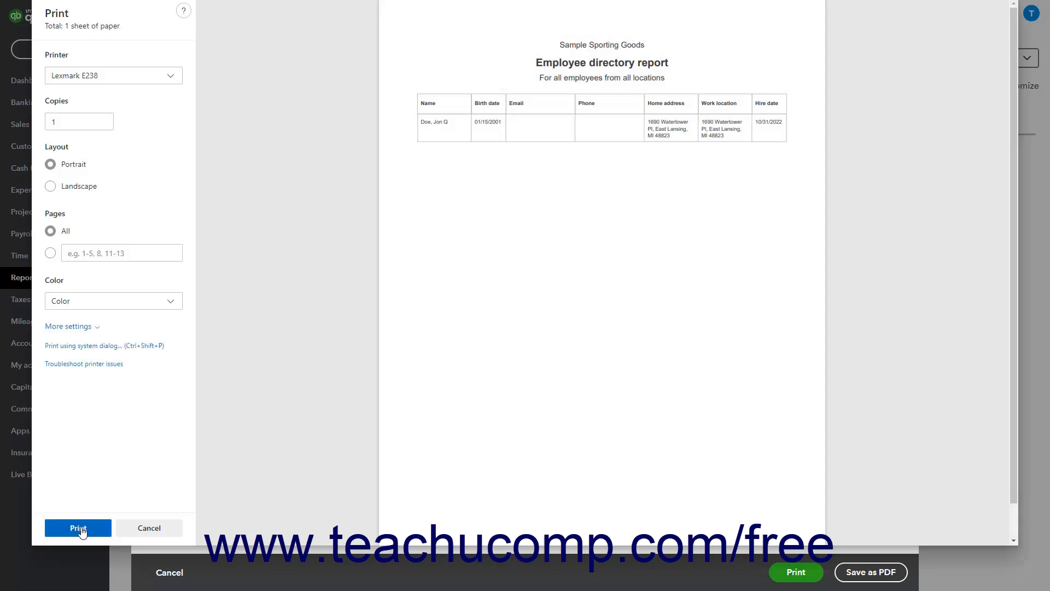
mouse_move(147, 527)
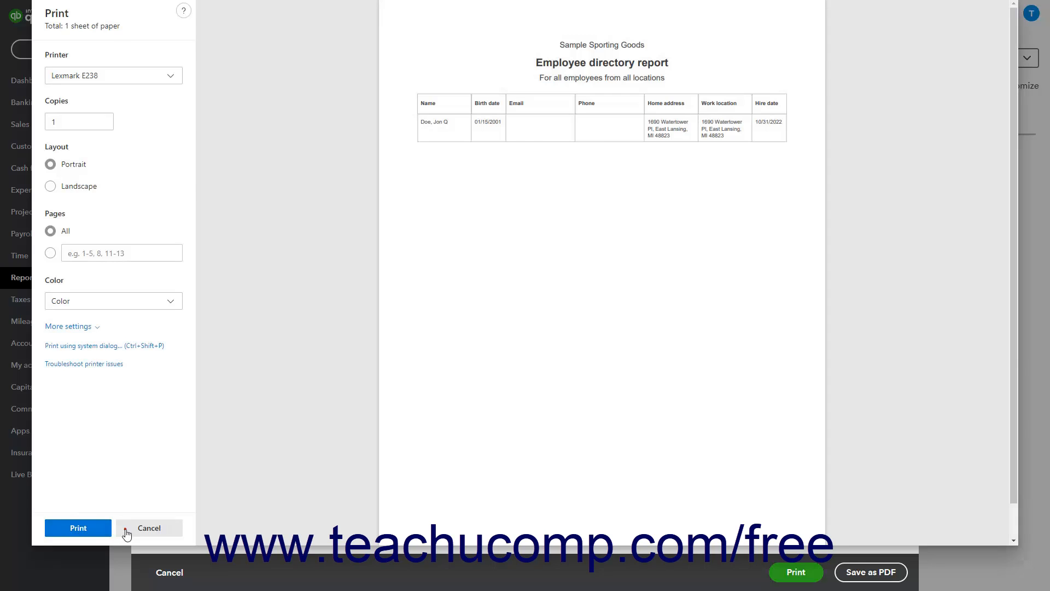